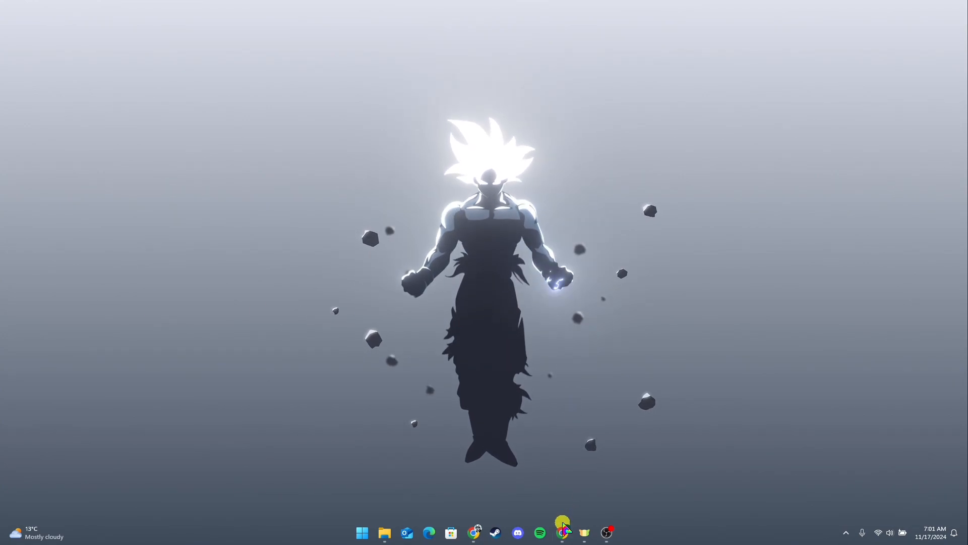
# - Launch Chrome and open Binance's Transaction History from the Wallet menu, showing empty crypto deposits
pyautogui.click(563, 533)
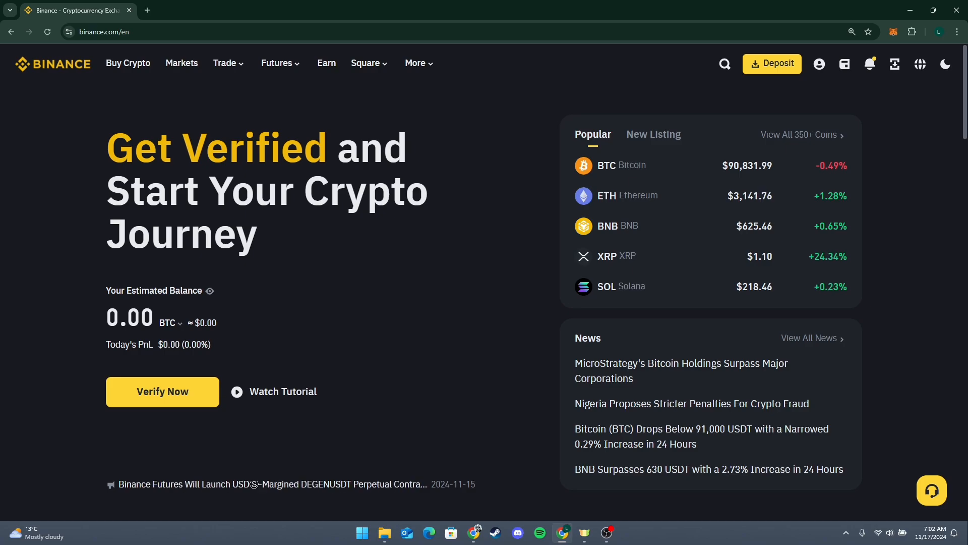
pyautogui.click(844, 63)
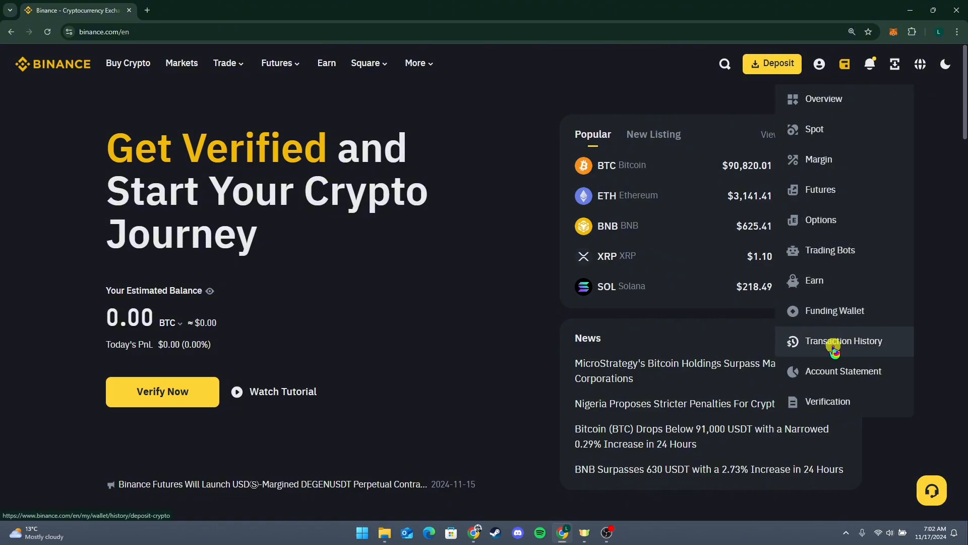
pyautogui.click(845, 341)
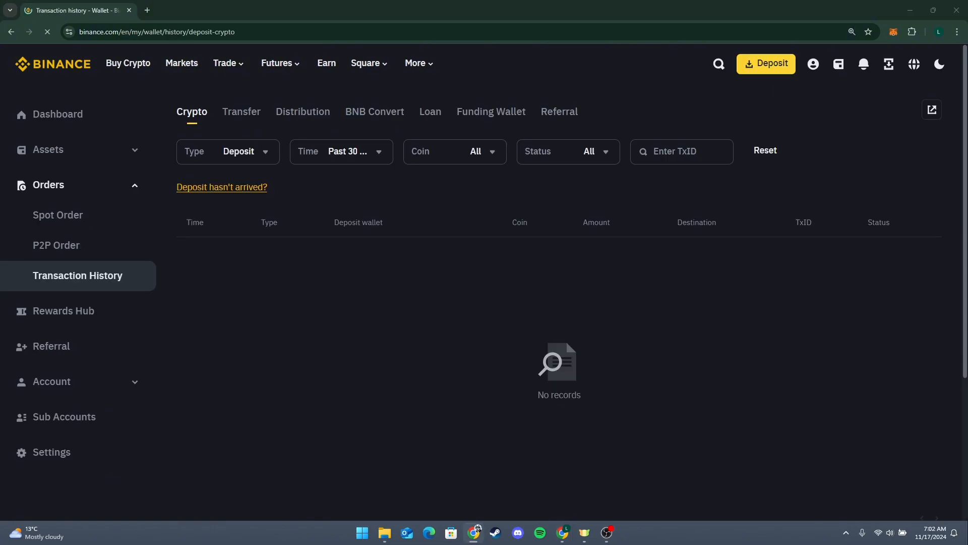